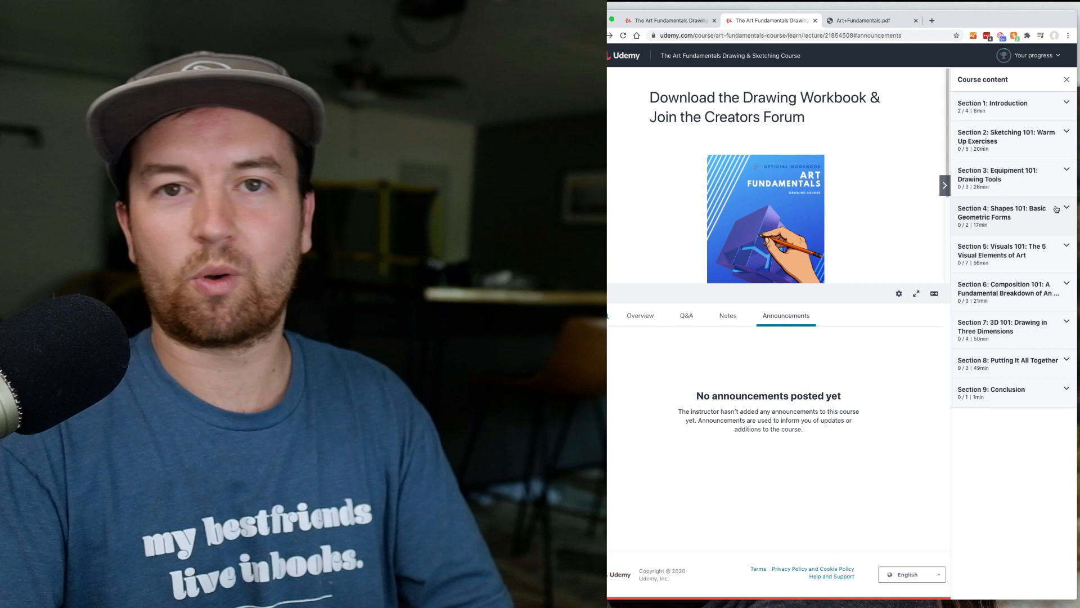
- Expand and collapse the 5 Visual Elements of Art section, then expand the Introduction section's four lectures
left_click(1002, 213)
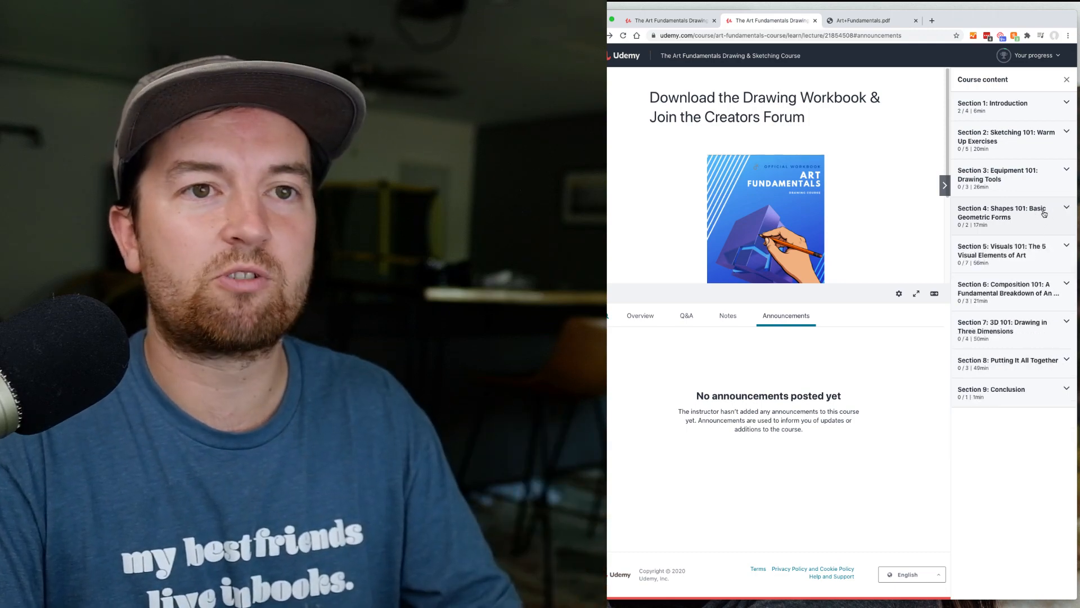
left_click(1001, 250)
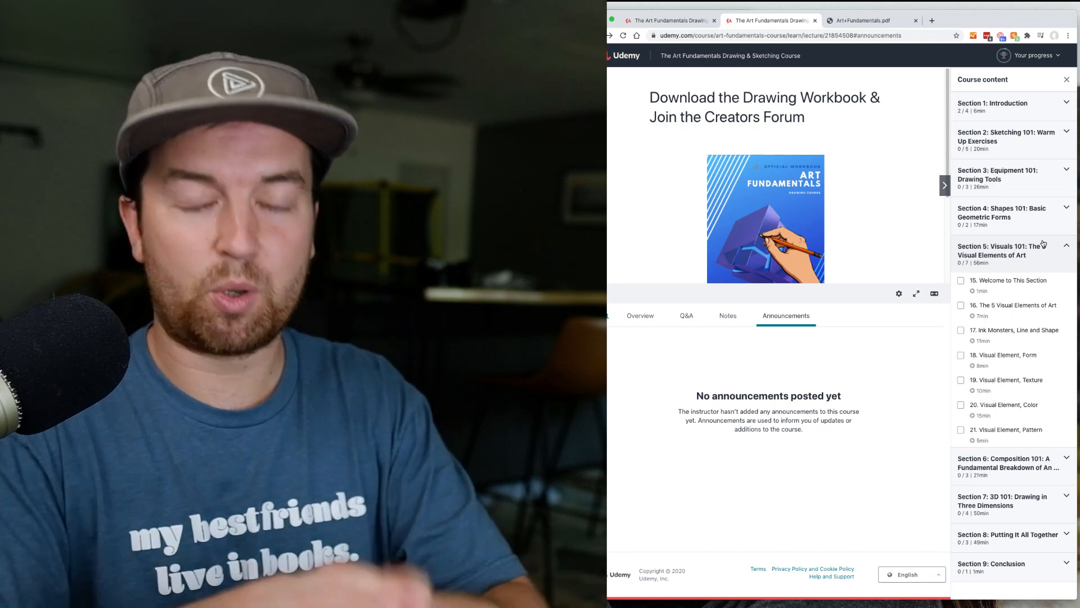
left_click(1066, 247)
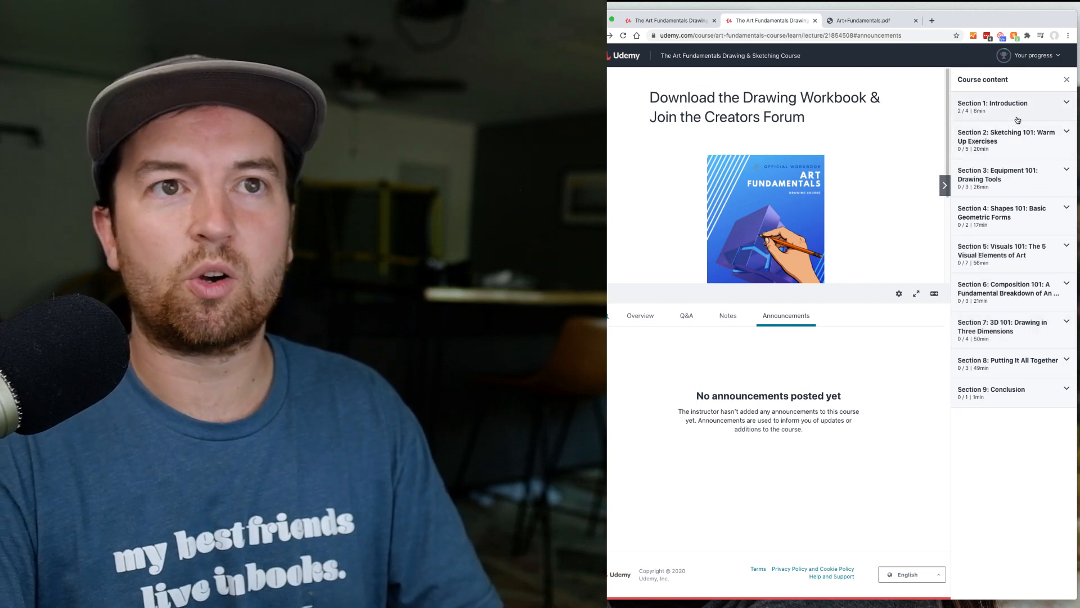
left_click(1013, 106)
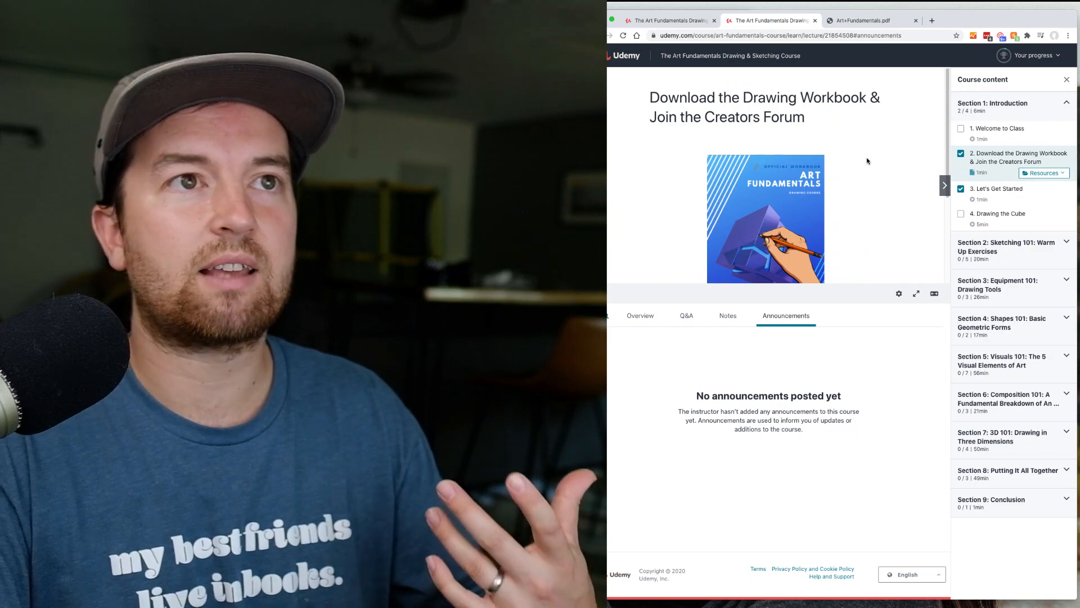
- Review the Art+Fundamentals.pdf workbook from its welcome page to the Tommy Toon texture worksheet, then return to the lecture
left_click(871, 20)
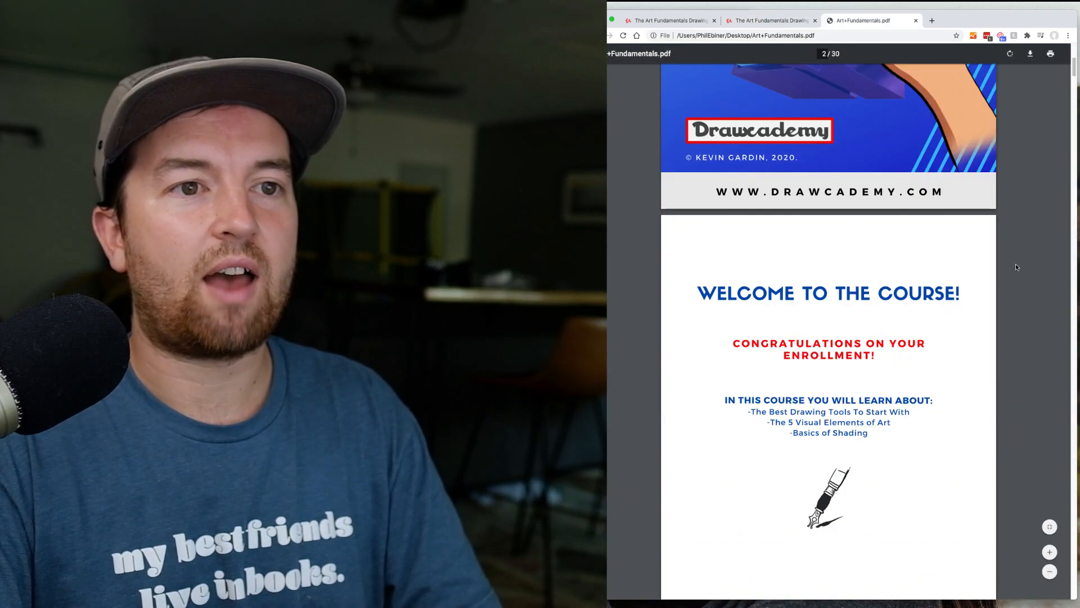
scroll("down", 3)
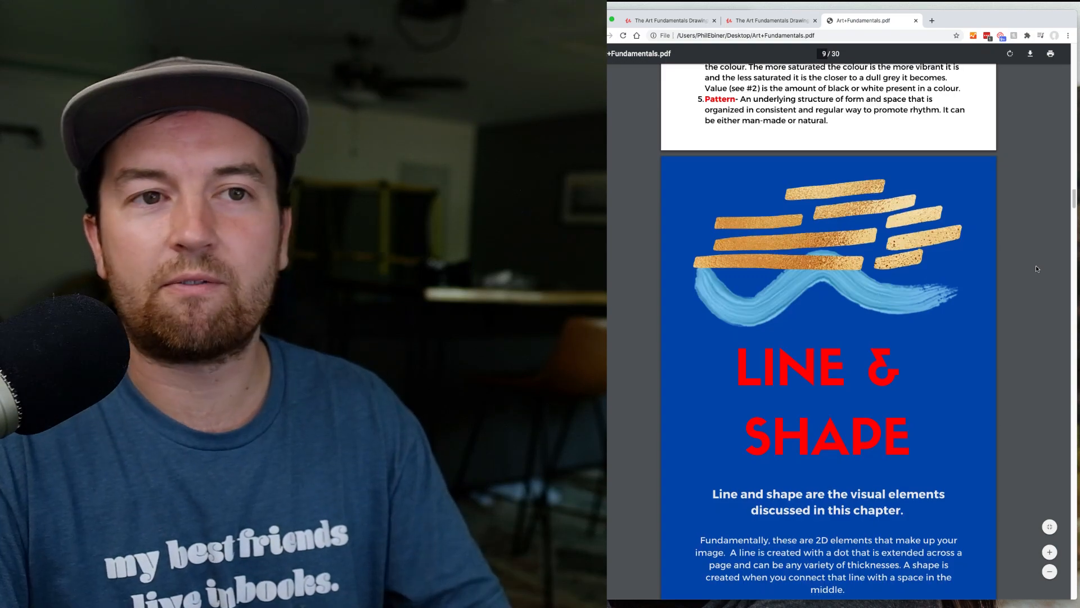
scroll("down", 3)
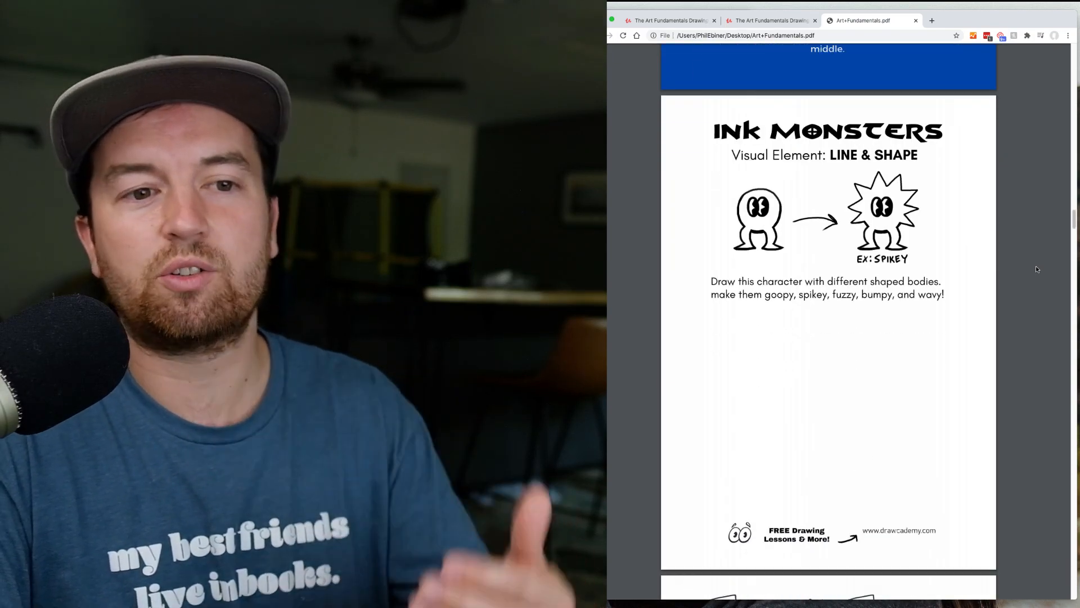
scroll("down", 3)
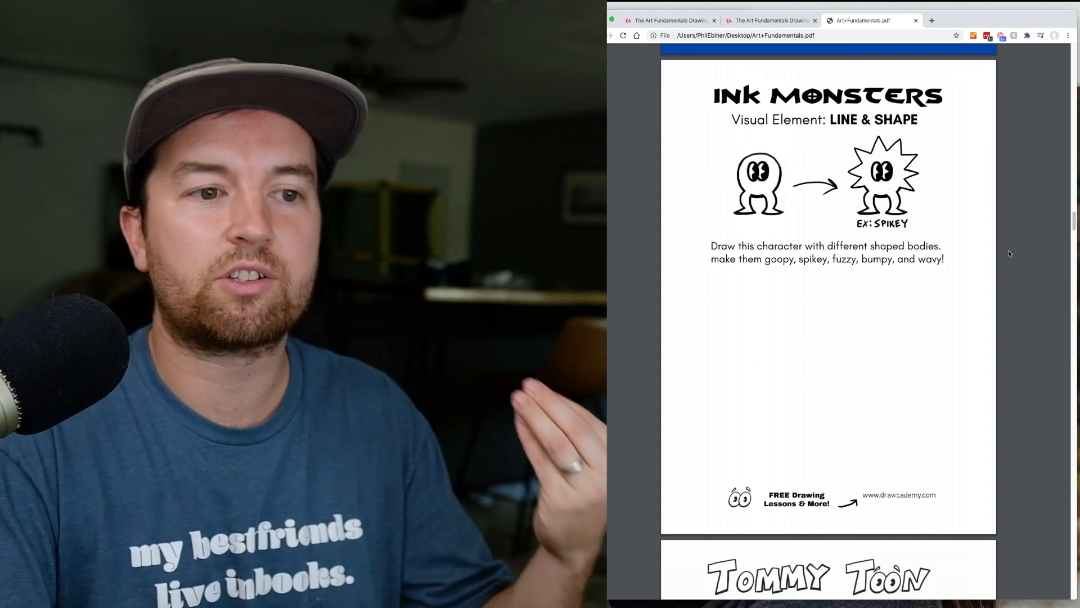
scroll("down", 3)
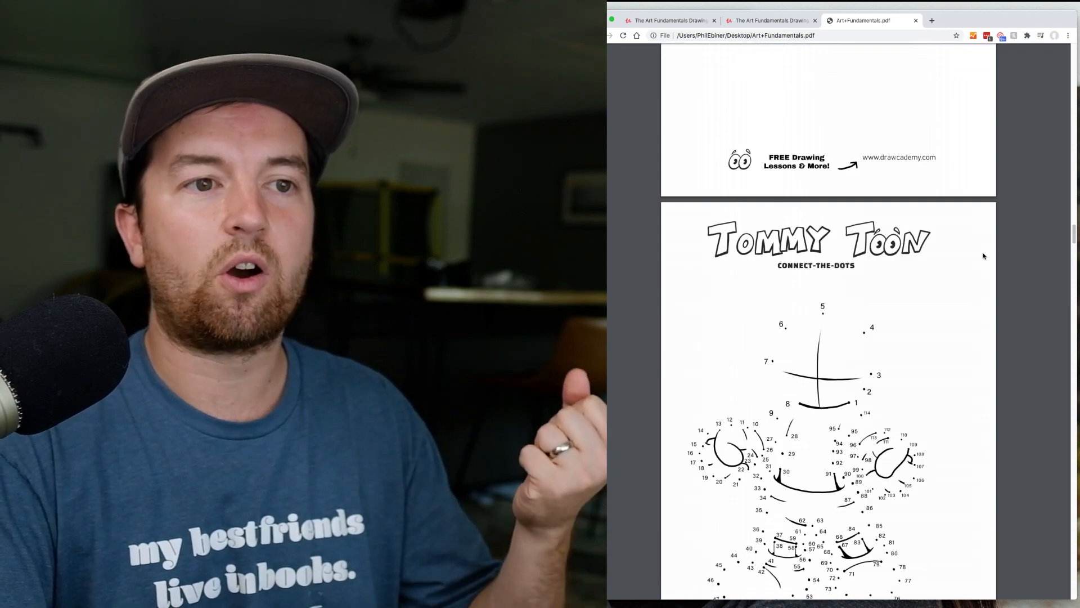
scroll("down", 3)
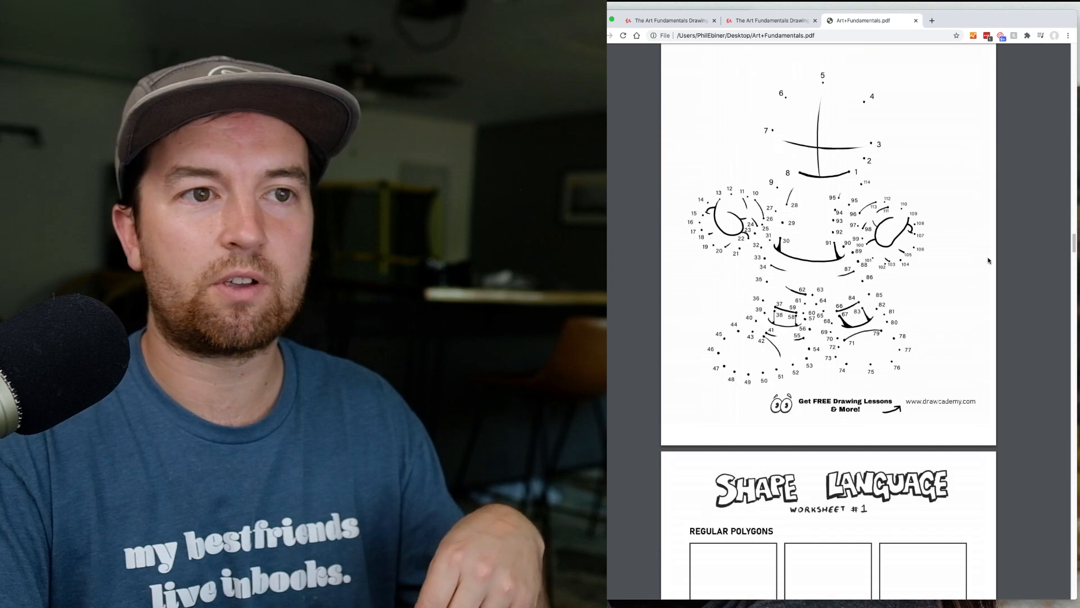
scroll("down", 3)
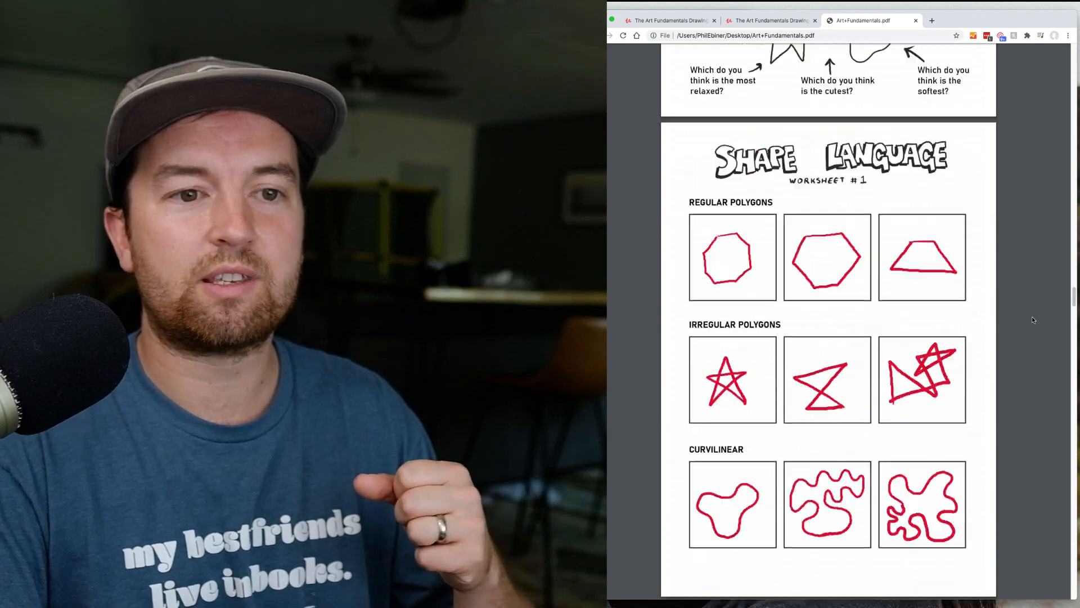
scroll("down", 3)
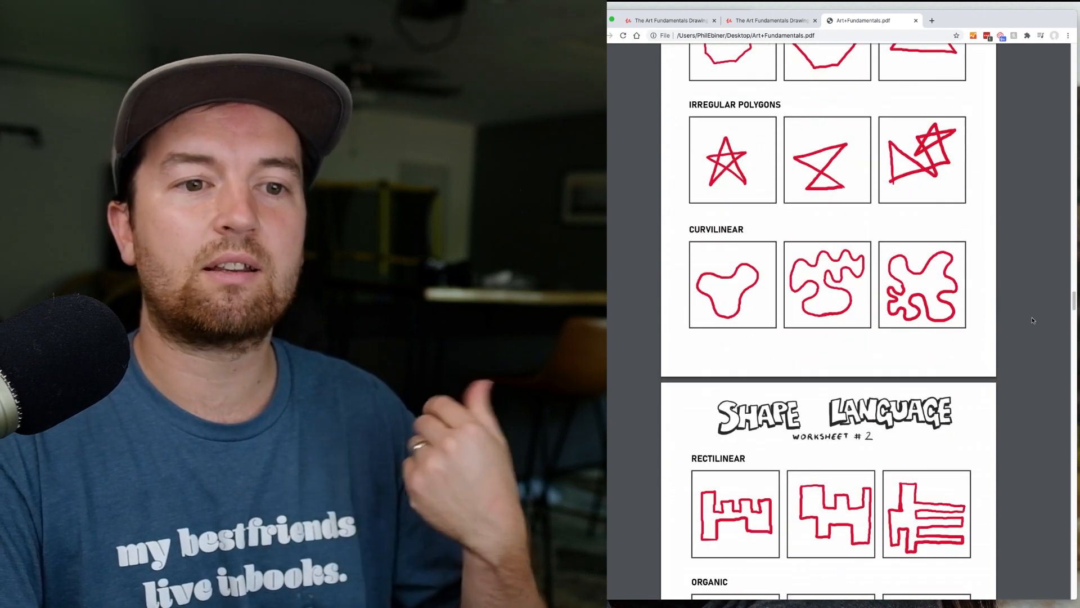
scroll("down", 3)
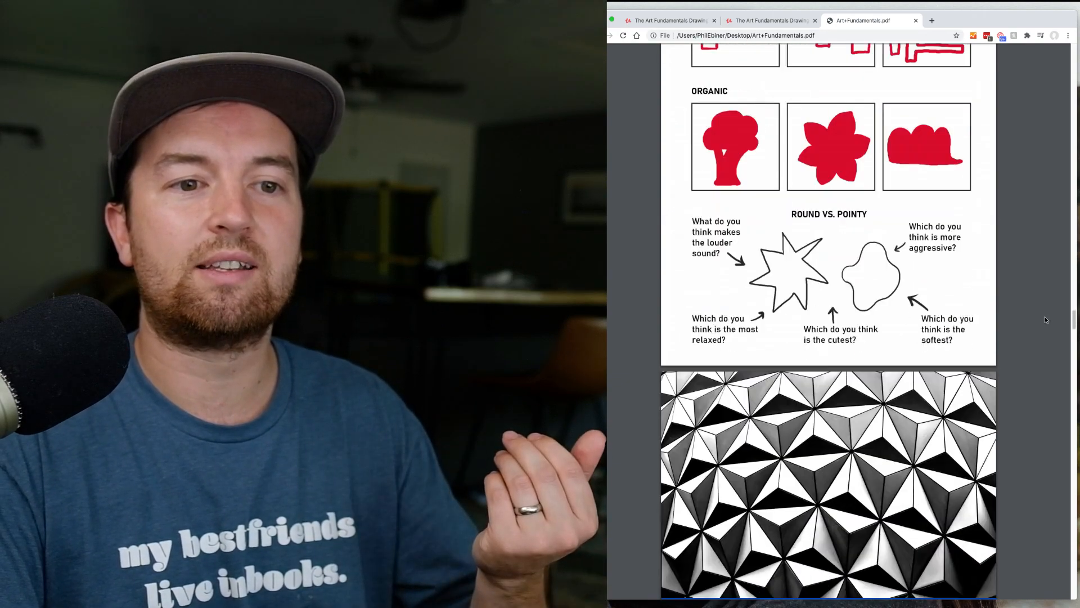
scroll("down", 3)
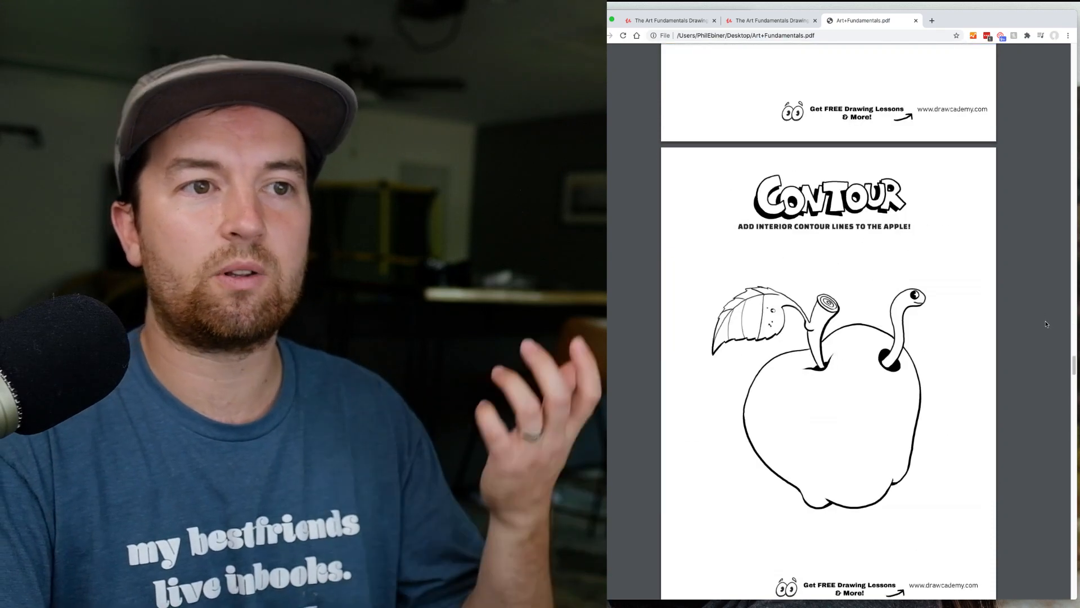
scroll("down", 3)
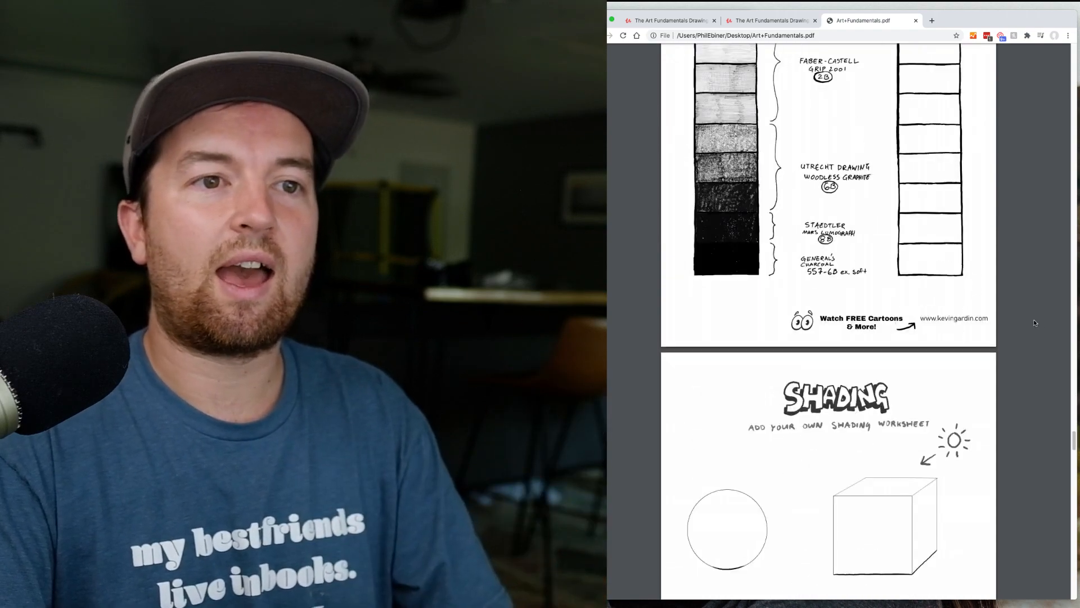
scroll("down", 3)
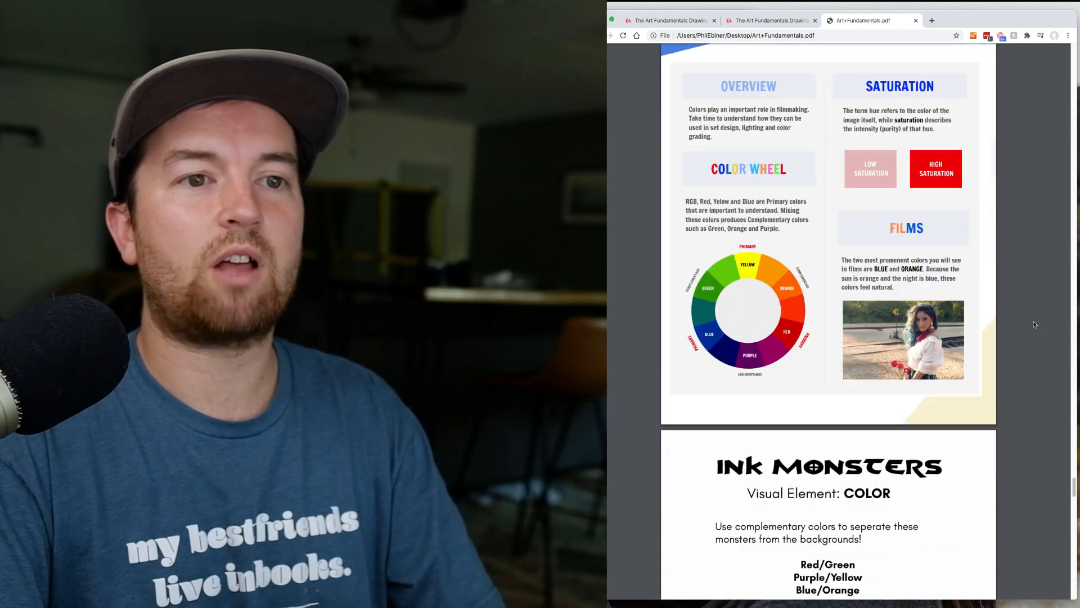
scroll("down", 3)
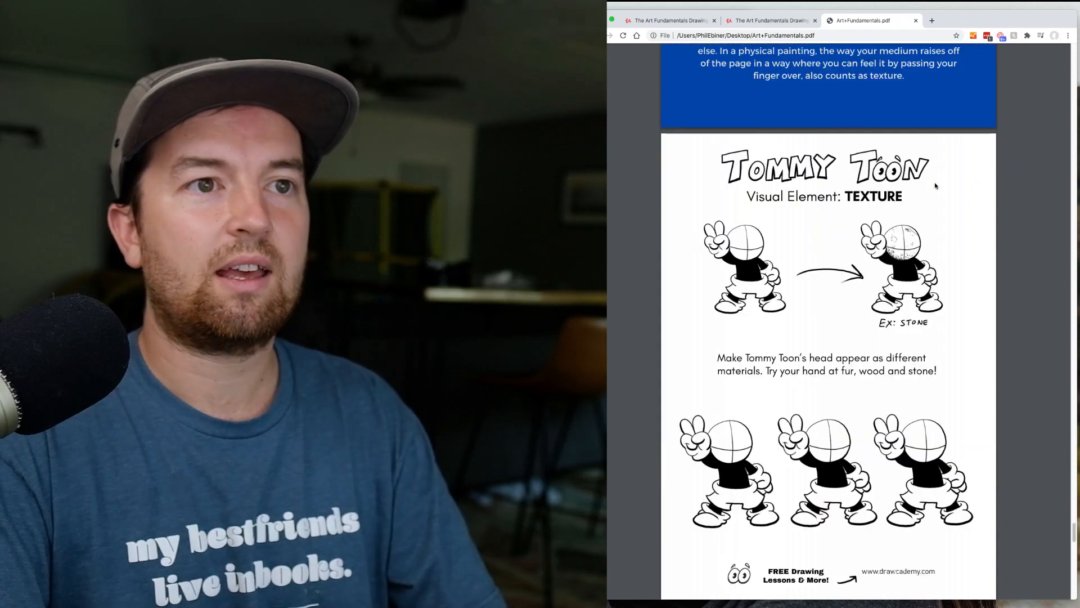
left_click(771, 20)
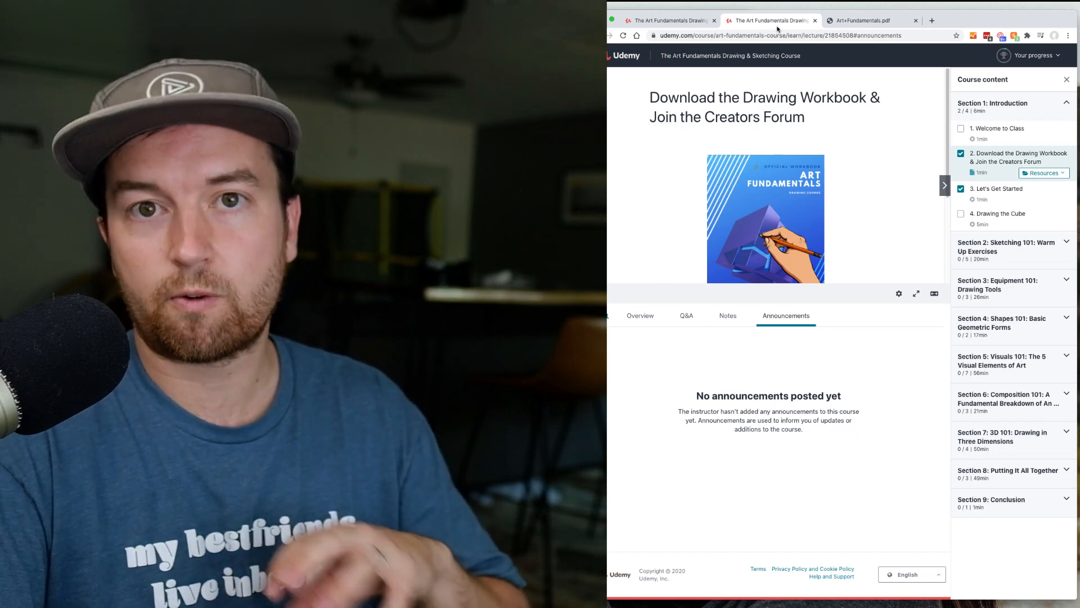
mouse_move(771, 21)
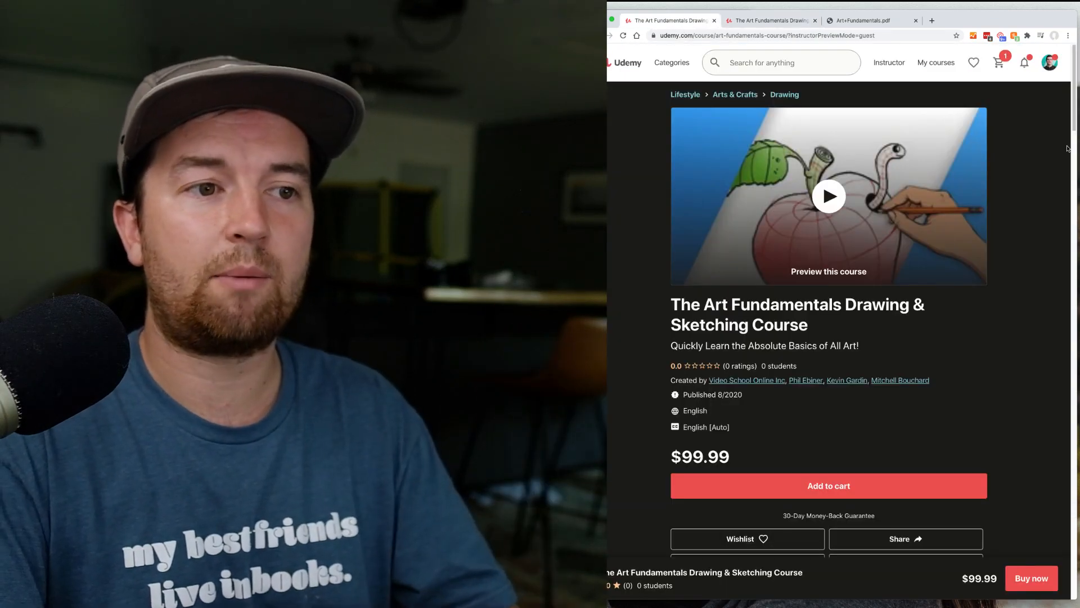
mouse_move(1054, 139)
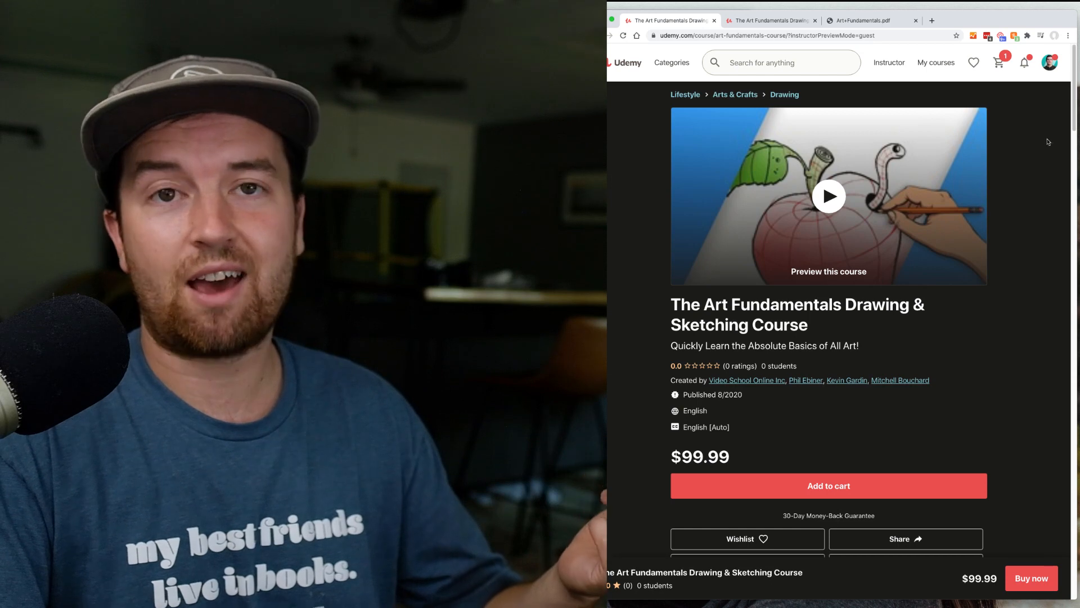
mouse_move(1037, 135)
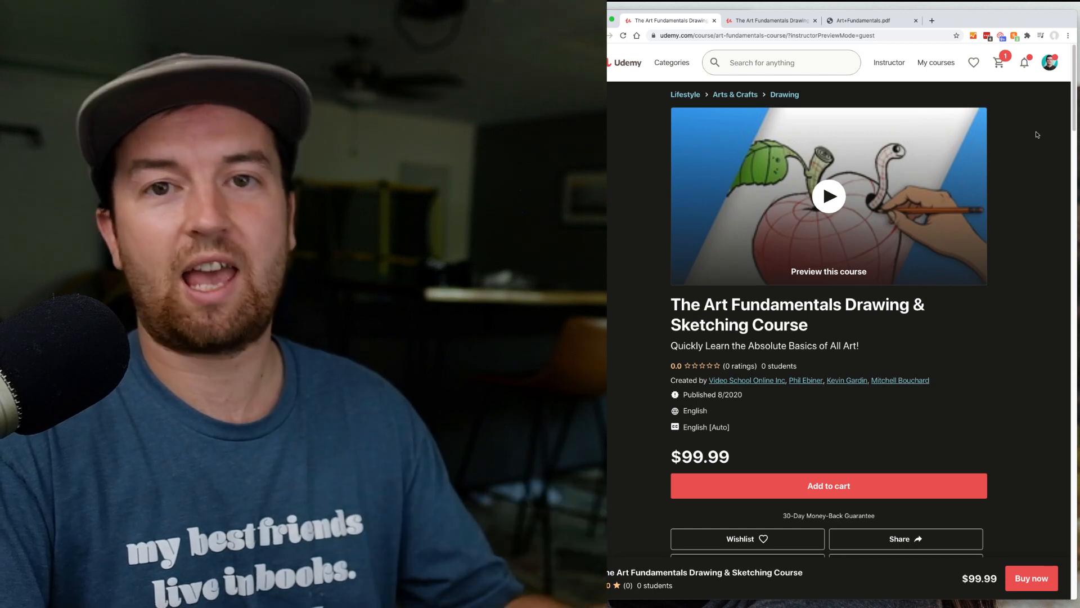